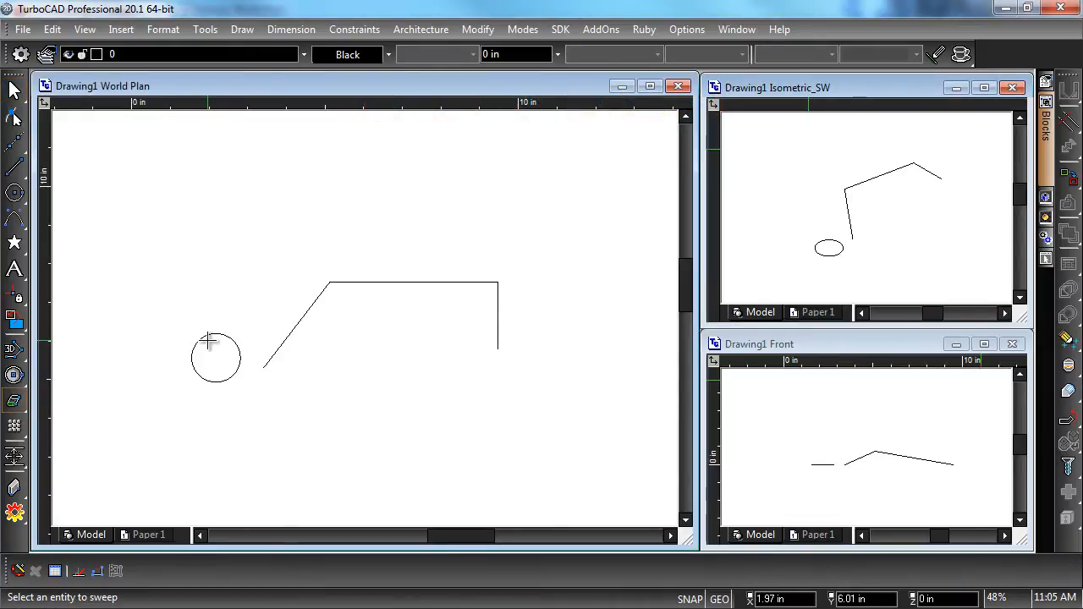
{"action": "mouse_move", "coordinate": [244, 359]}
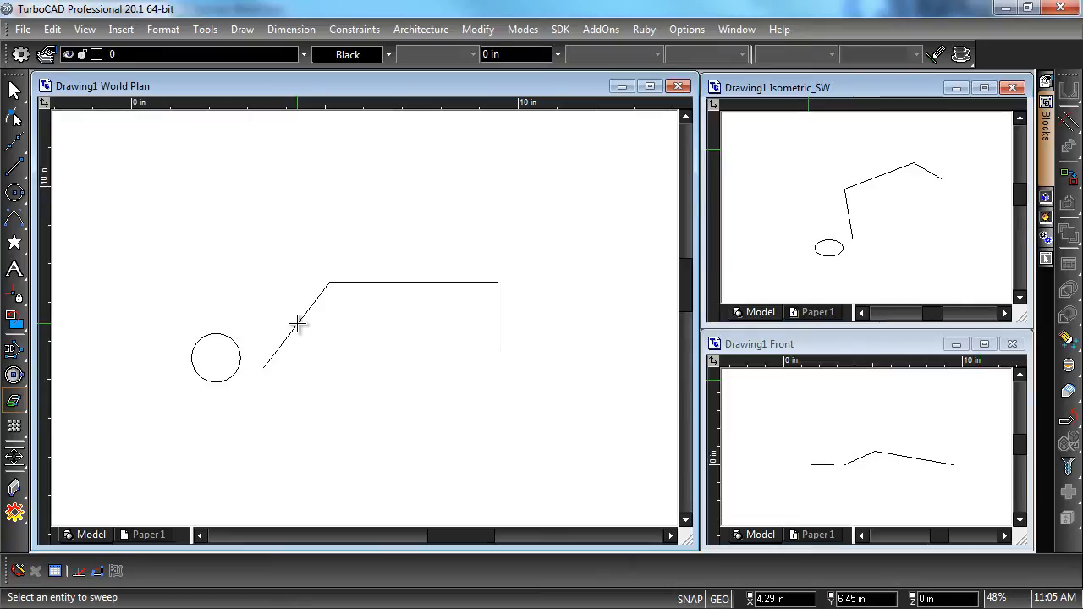
{"action": "mouse_move", "coordinate": [145, 251]}
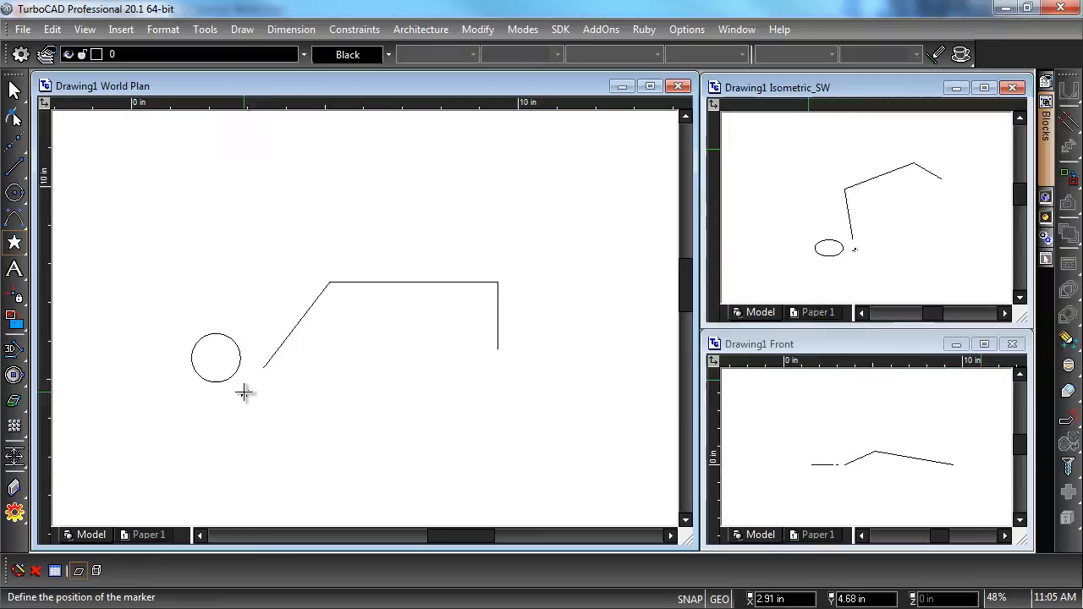
{"action": "mouse_move", "coordinate": [281, 383]}
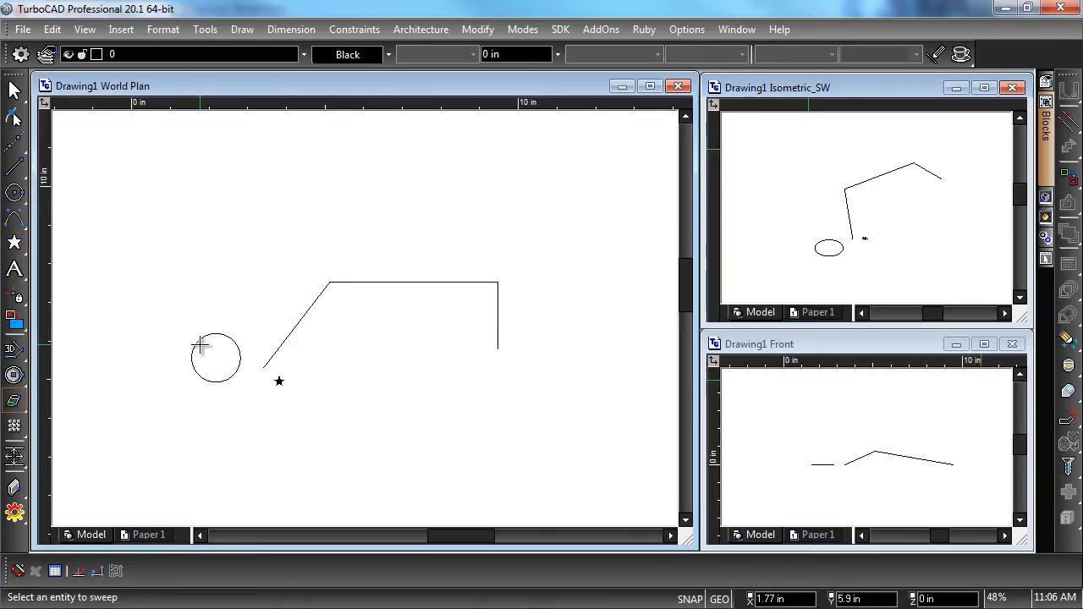
{"action": "mouse_move", "coordinate": [137, 479]}
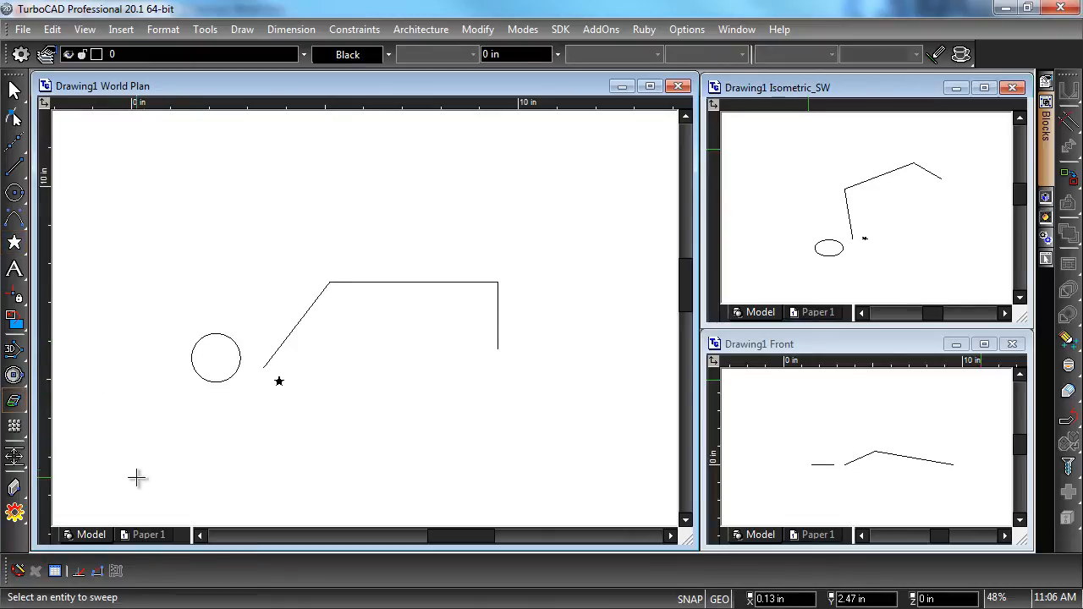
{"action": "mouse_move", "coordinate": [218, 291]}
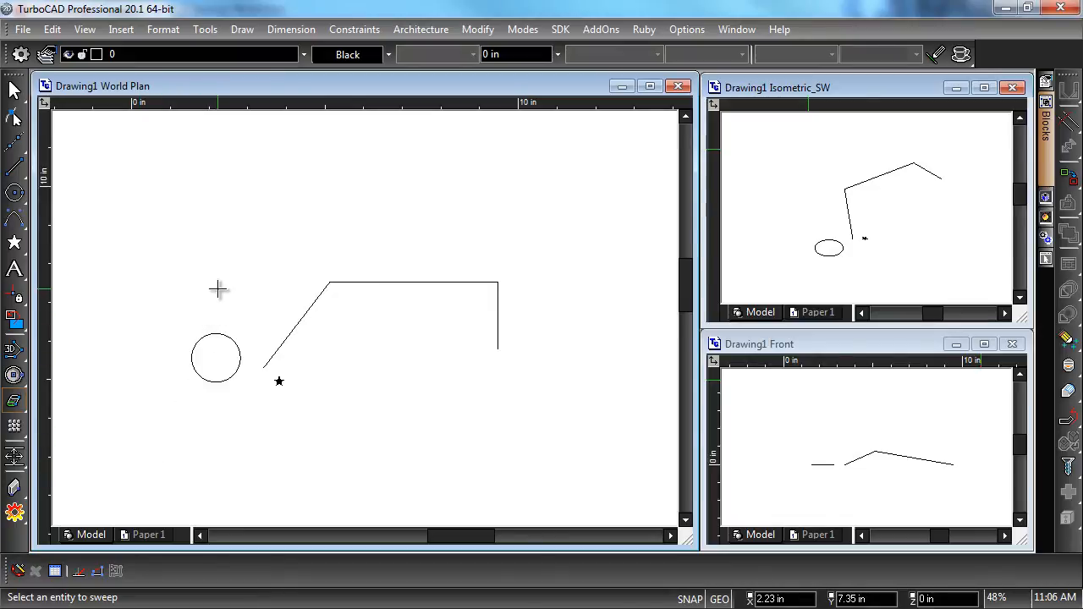
Undo the star marker via the local menu and confirm the circle as the sweep profile.
{"action": "right_click", "coordinate": [279, 381]}
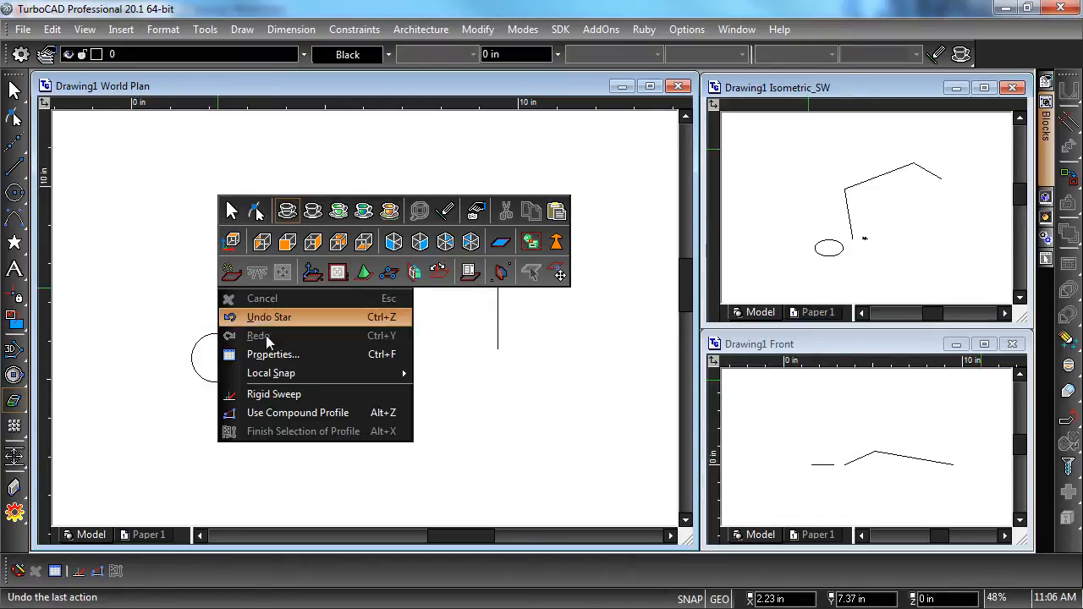
{"action": "left_click", "coordinate": [269, 316]}
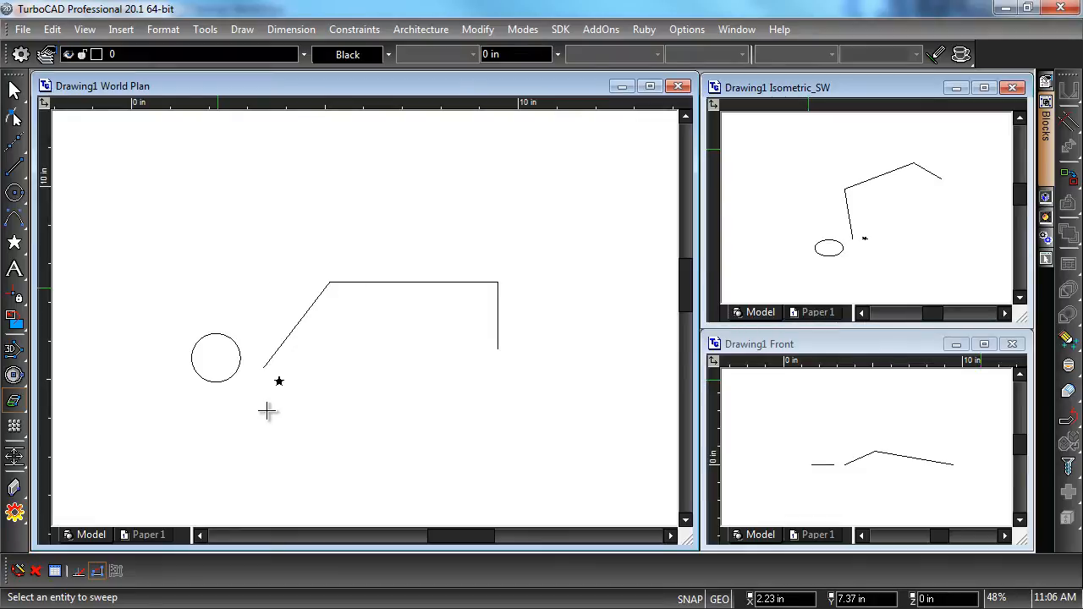
{"action": "mouse_move", "coordinate": [247, 379]}
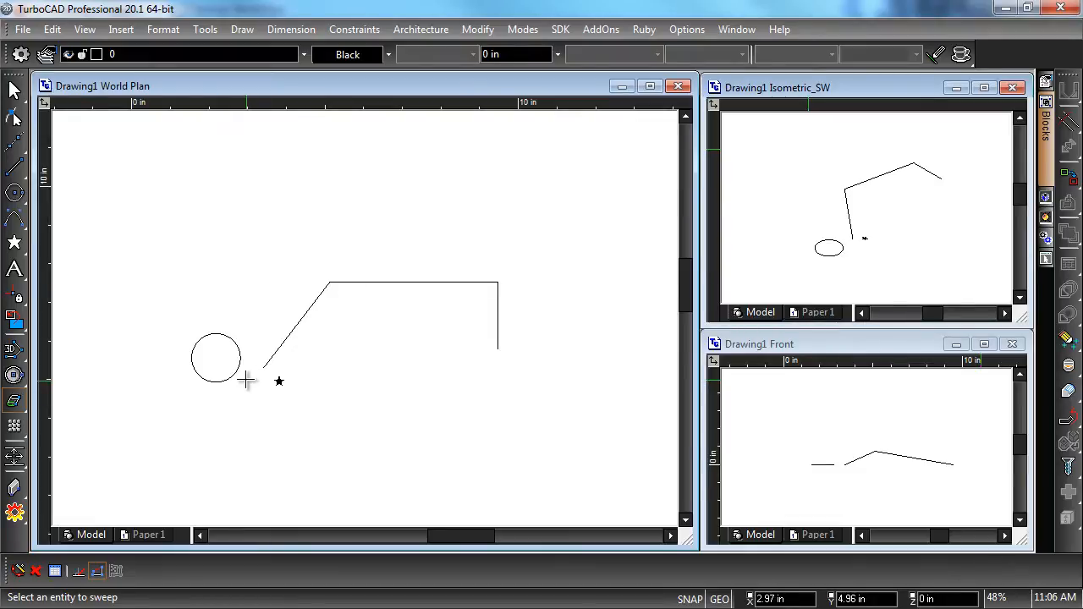
{"action": "left_click", "coordinate": [216, 359]}
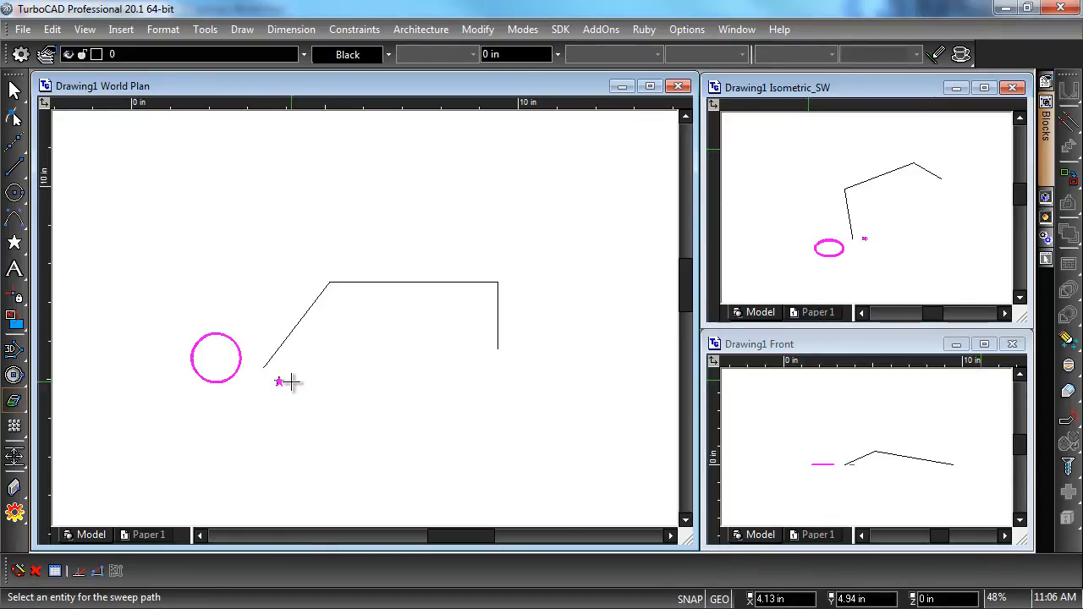
{"action": "mouse_move", "coordinate": [274, 275]}
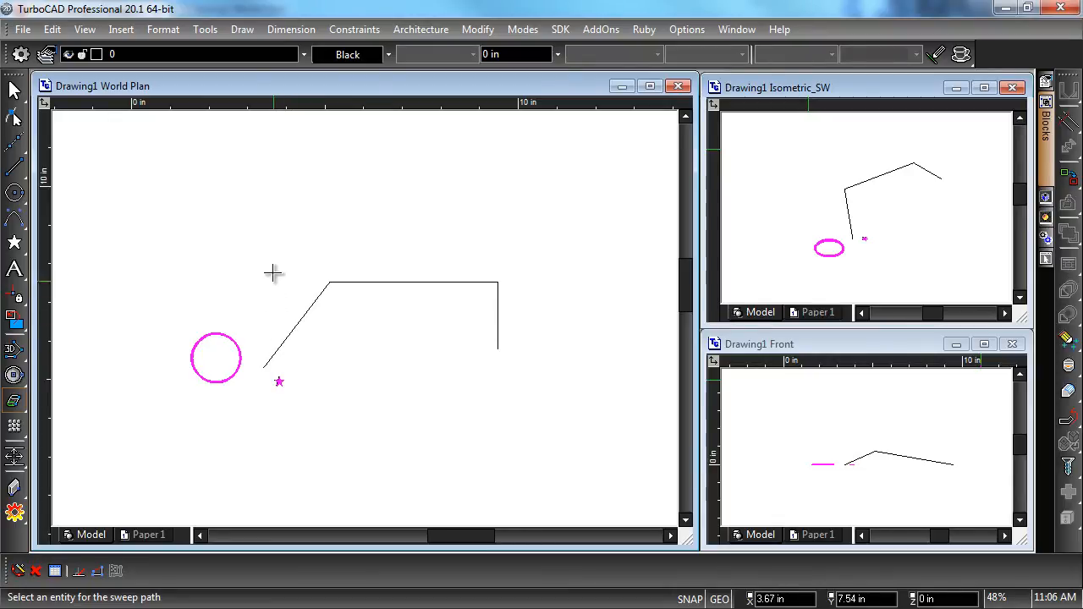
Enable Rigid Sweep and pick the bent polyline as the sweep path, previewing the tube.
{"action": "right_click", "coordinate": [275, 273]}
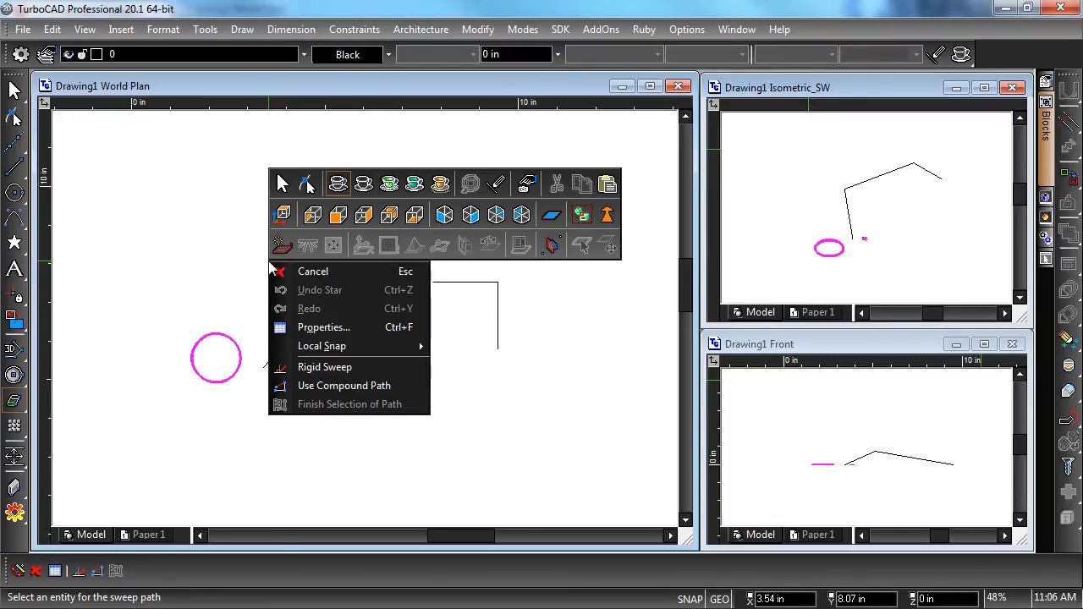
{"action": "mouse_move", "coordinate": [325, 365]}
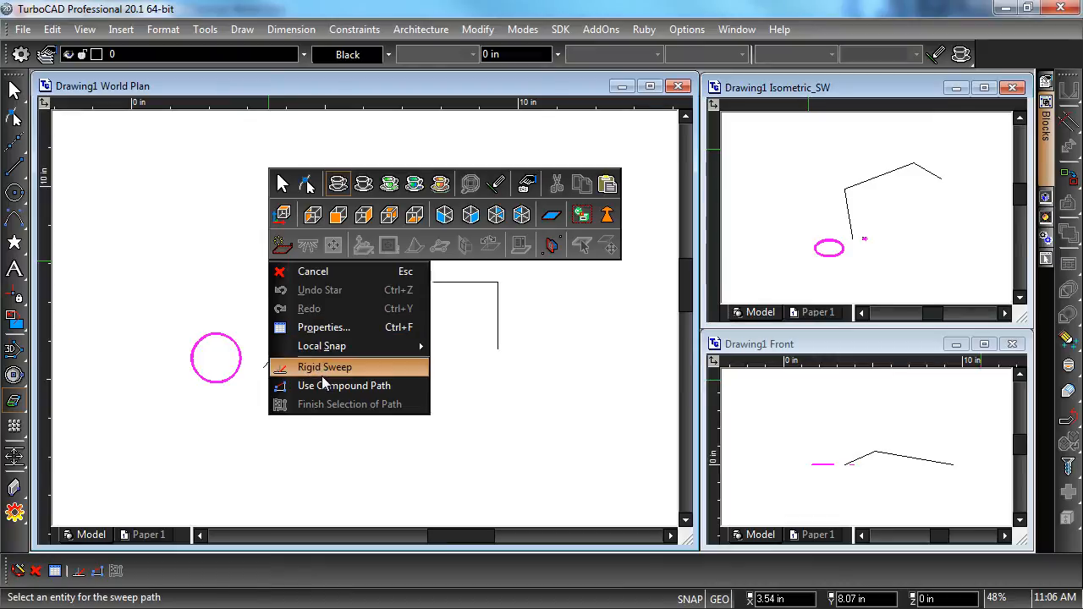
{"action": "left_click", "coordinate": [325, 366]}
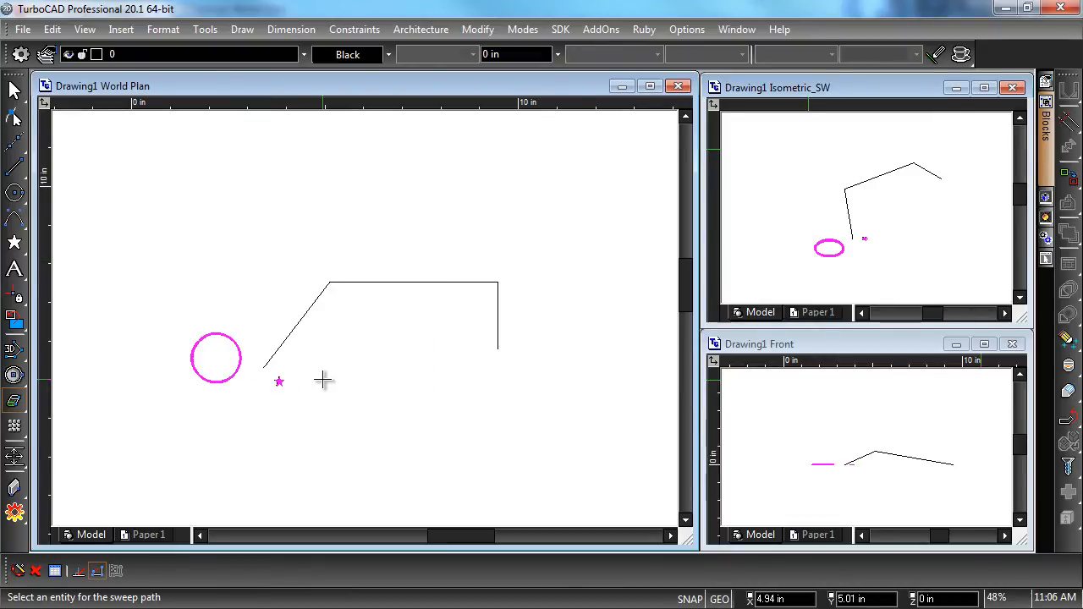
{"action": "left_click", "coordinate": [410, 285]}
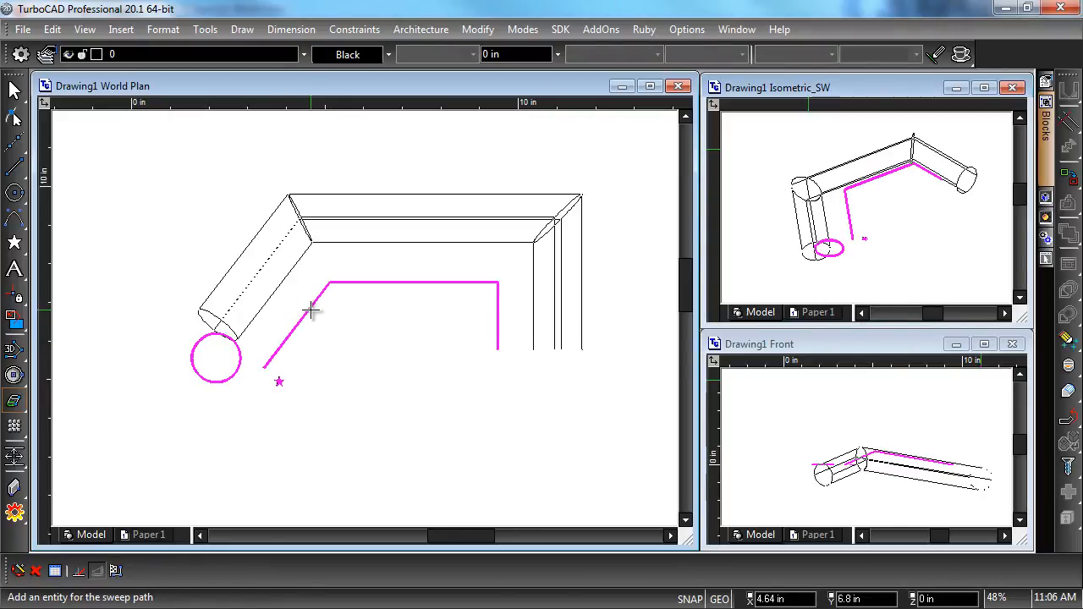
{"action": "mouse_move", "coordinate": [330, 285]}
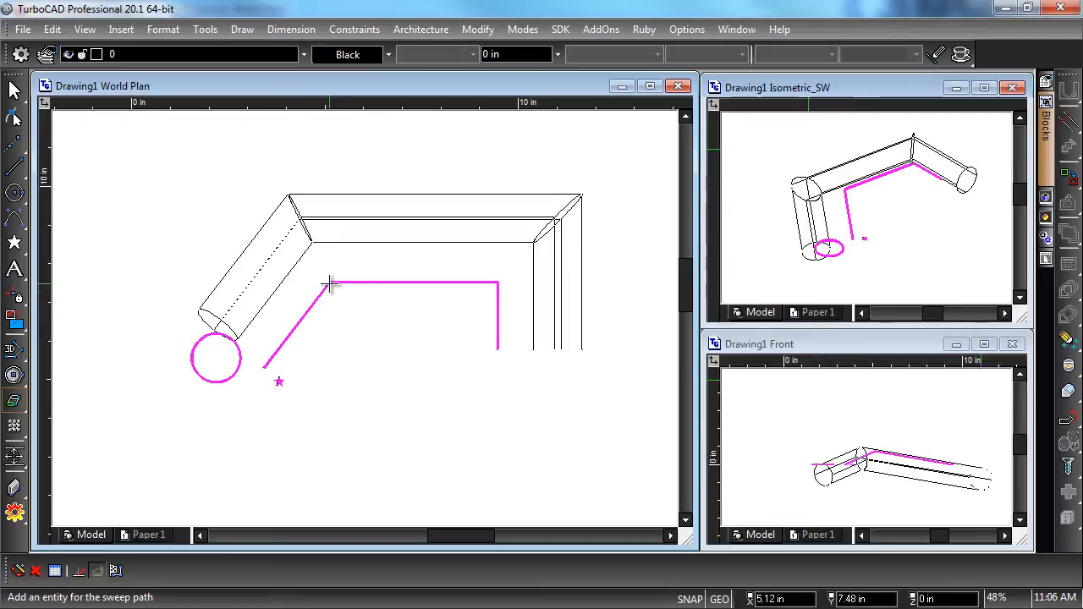
Finish the path selection so the solid tube is swept along the bent line.
{"action": "right_click", "coordinate": [330, 284]}
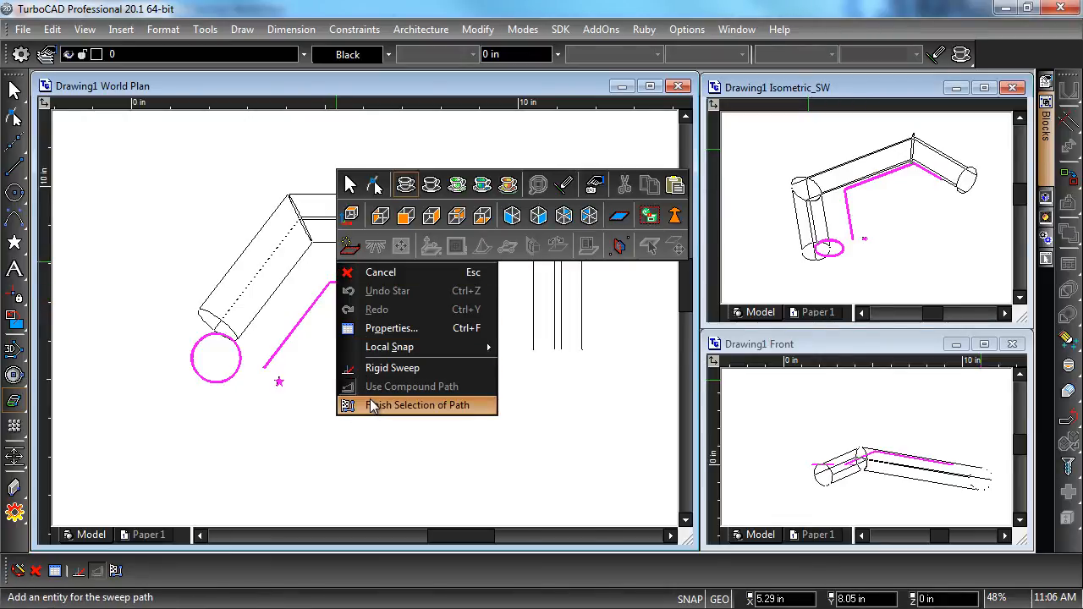
{"action": "left_click", "coordinate": [416, 404]}
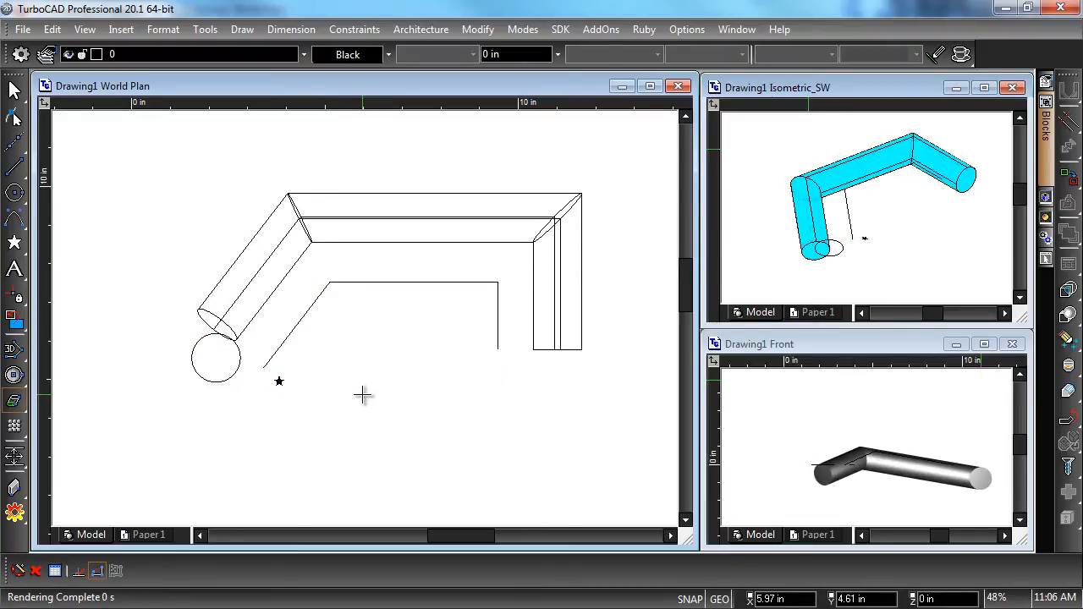
{"action": "mouse_move", "coordinate": [364, 393]}
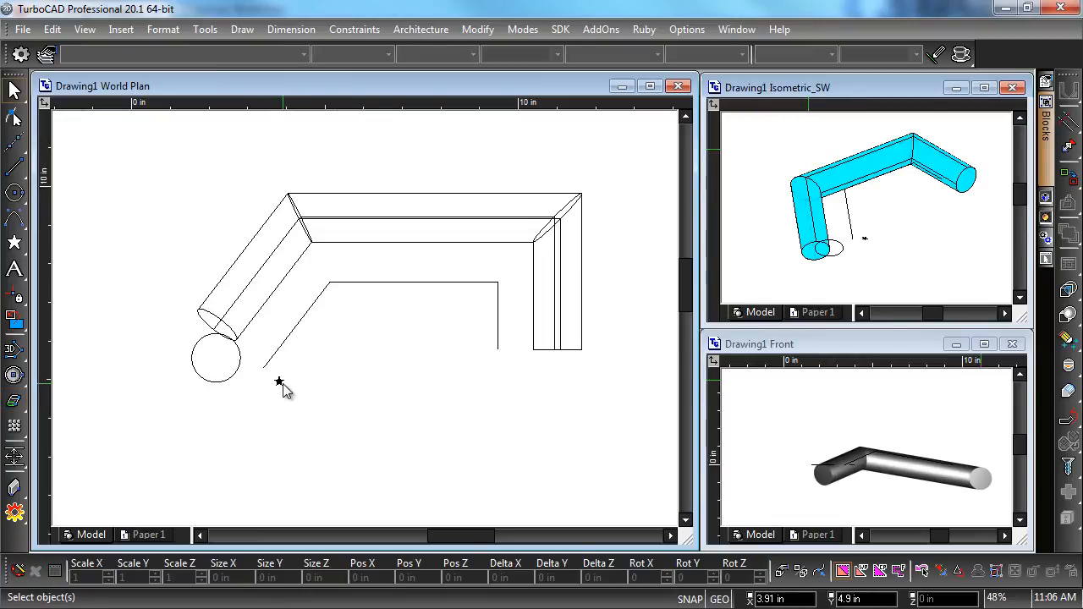
Select the swept tube and drag it upward, away from the circle and path.
{"action": "left_click", "coordinate": [279, 380]}
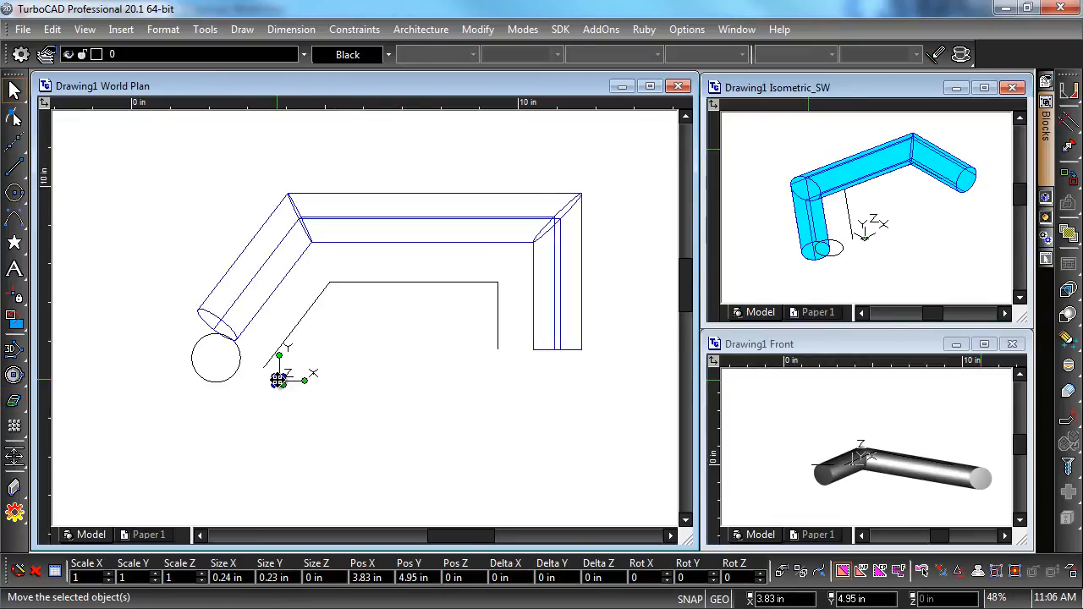
{"action": "left_click_drag", "start_coordinate": [280, 380], "coordinate": [313, 359]}
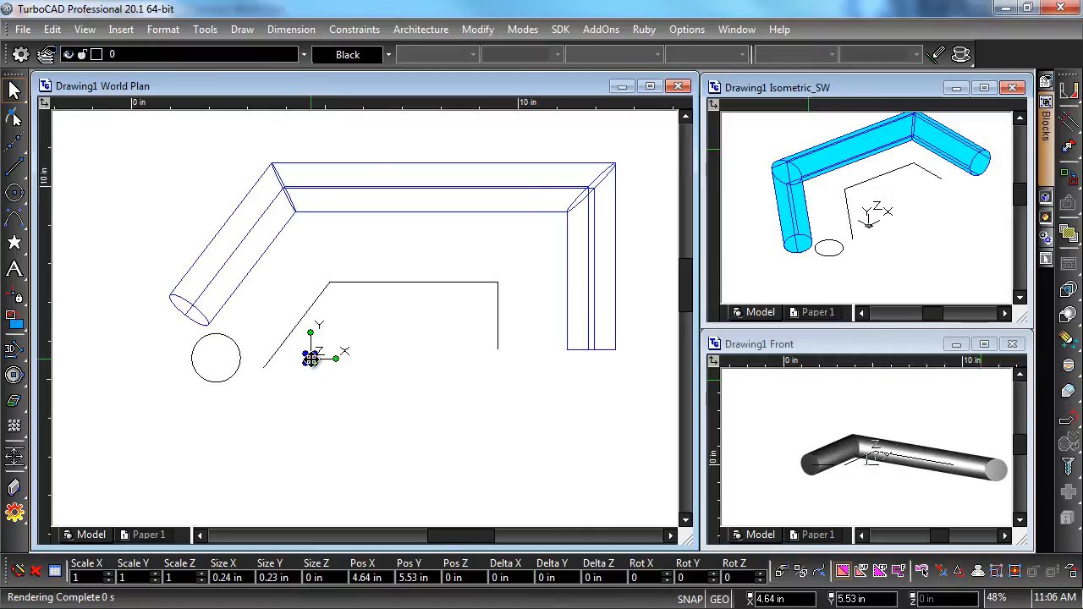